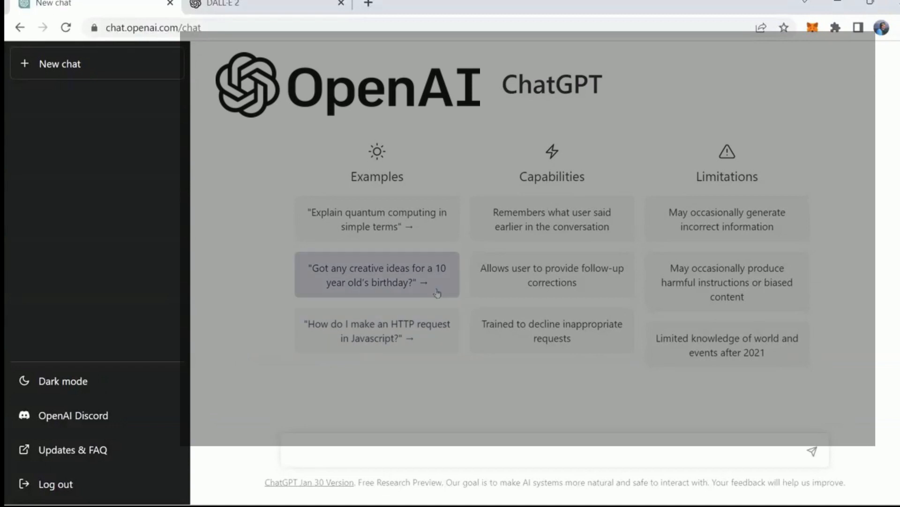
mouse_move(879, 373)
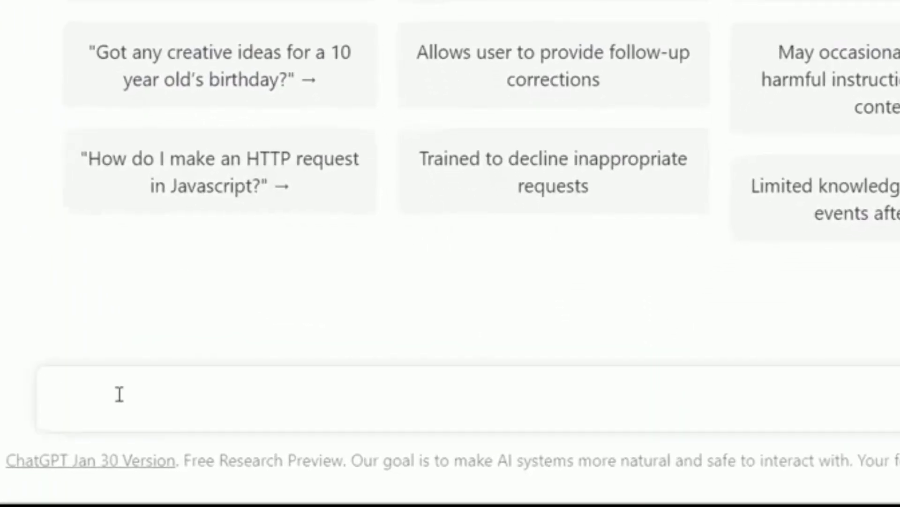
- Ask ChatGPT 'How can I make a Explainer Video in CreateStudio Pro'
type("How")
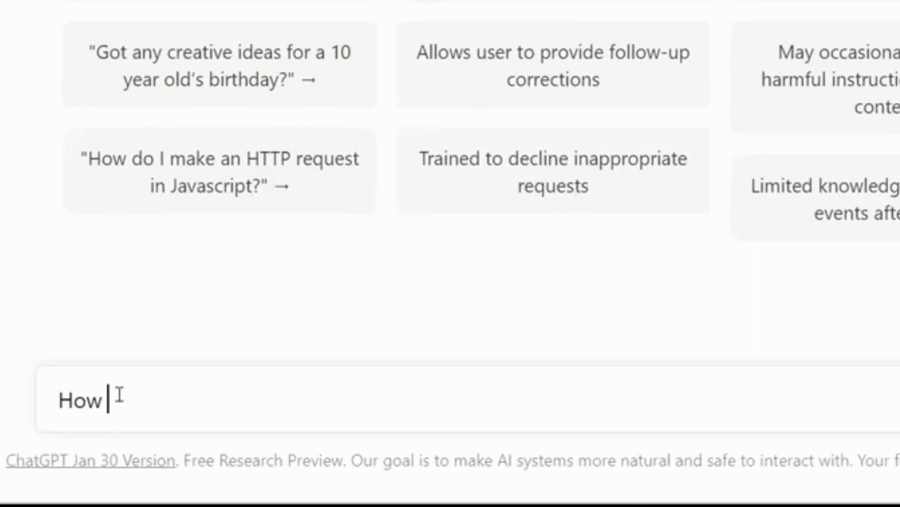
type("can I")
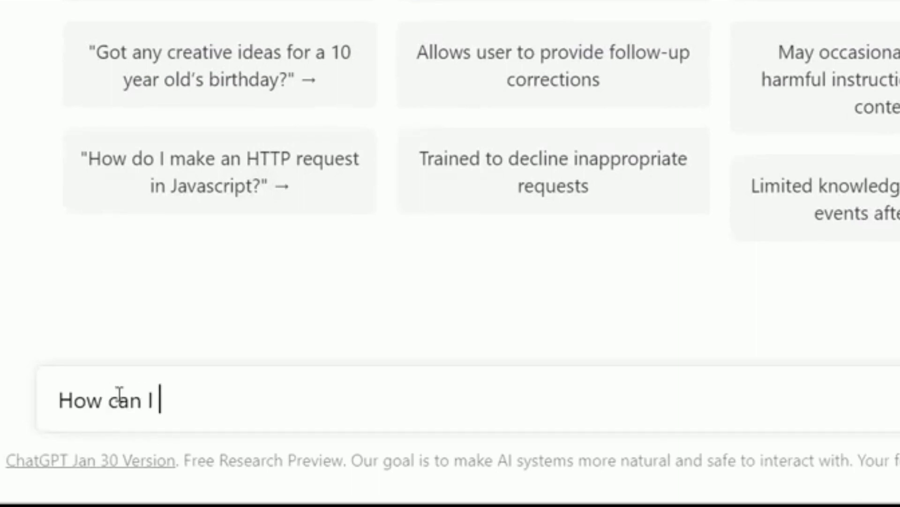
type("make a")
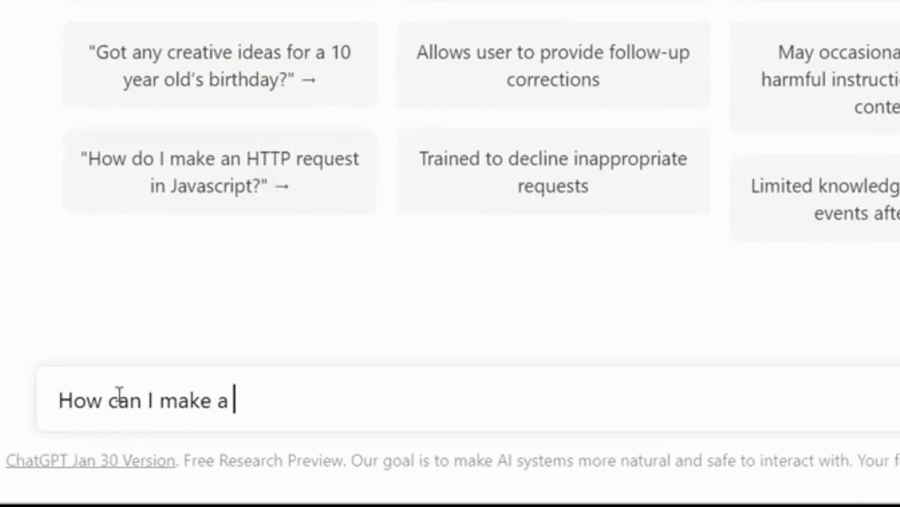
type("E")
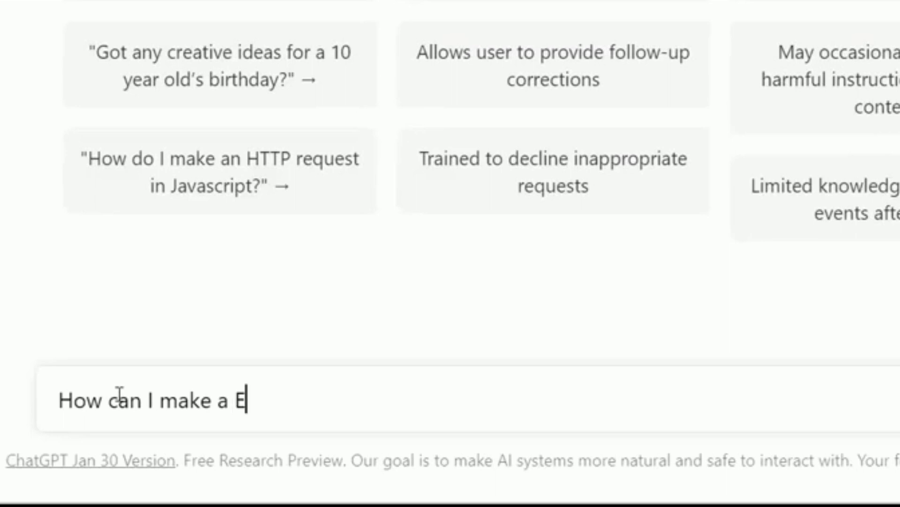
type("xplainer Vi")
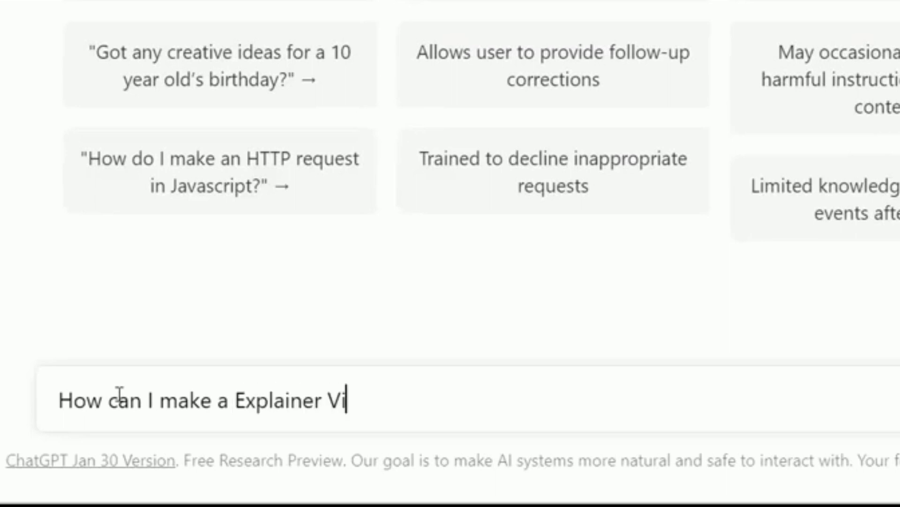
type("deo in CreateStud")
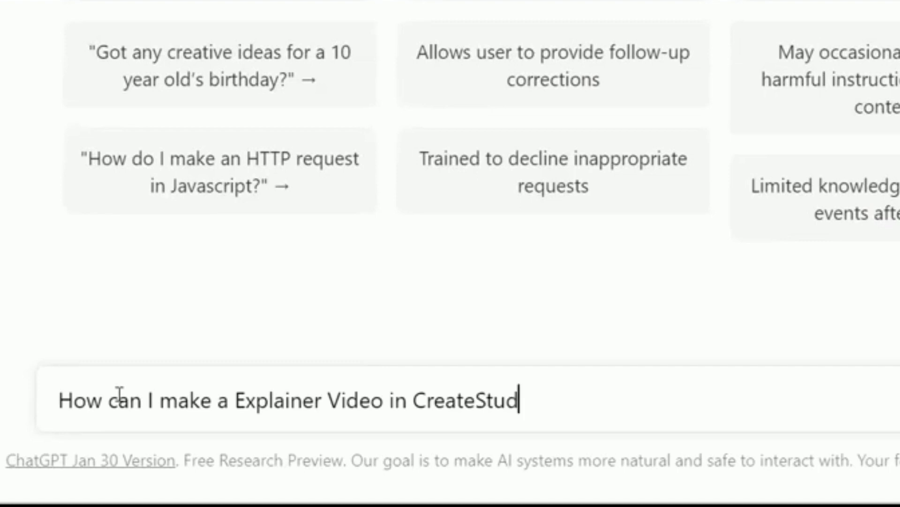
type("io Pro")
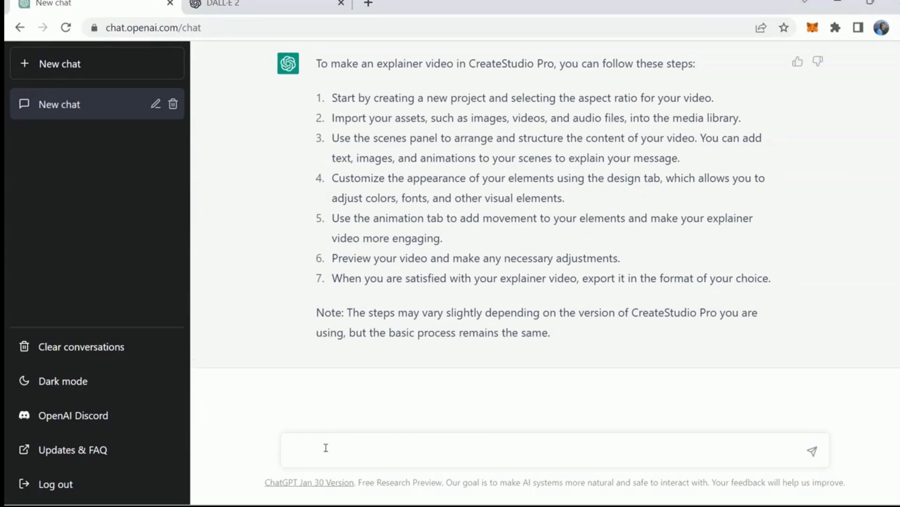
mouse_move(333, 441)
type("Do a kid's video about")
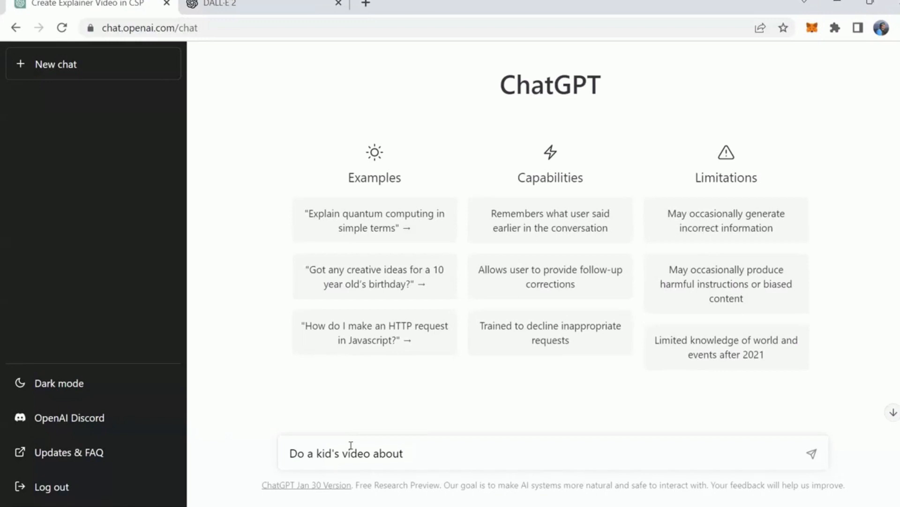
- Type the astronauts video request and accept the spelling fix for 'Astronauts'
type("Astronu")
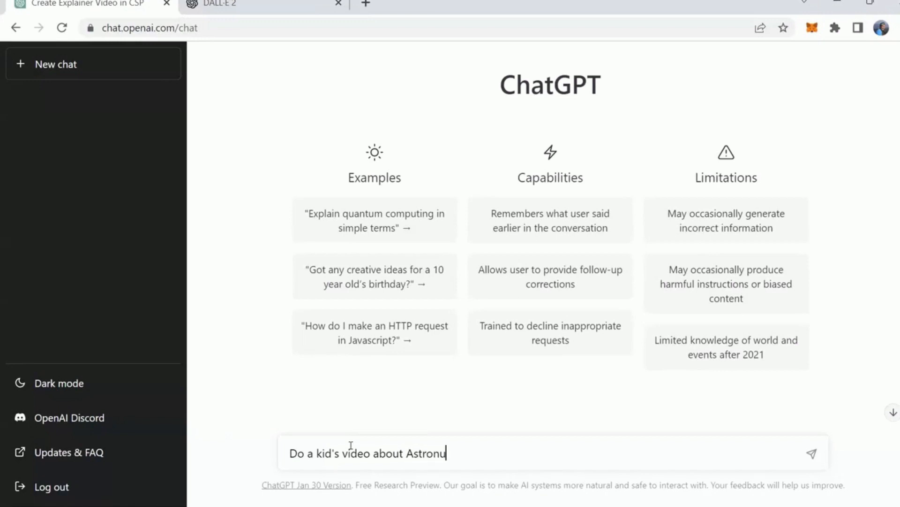
type("ants")
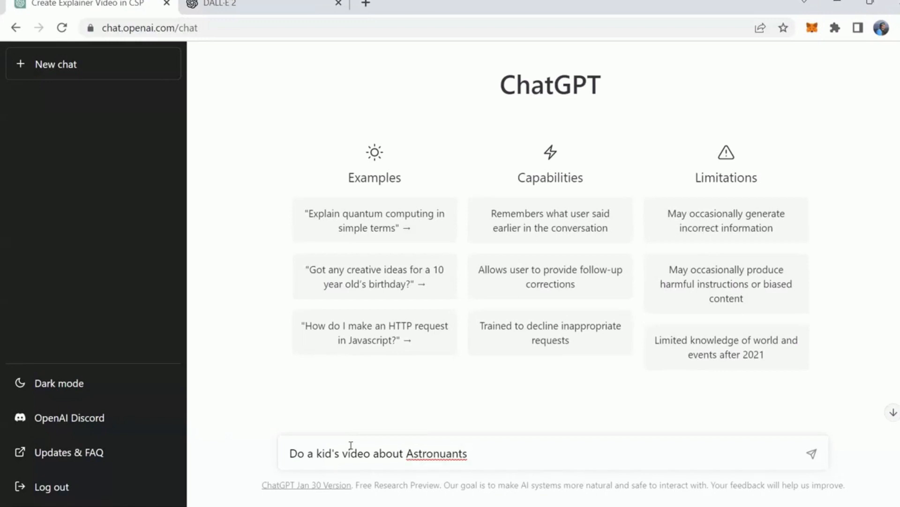
right_click(436, 453)
type("\\")
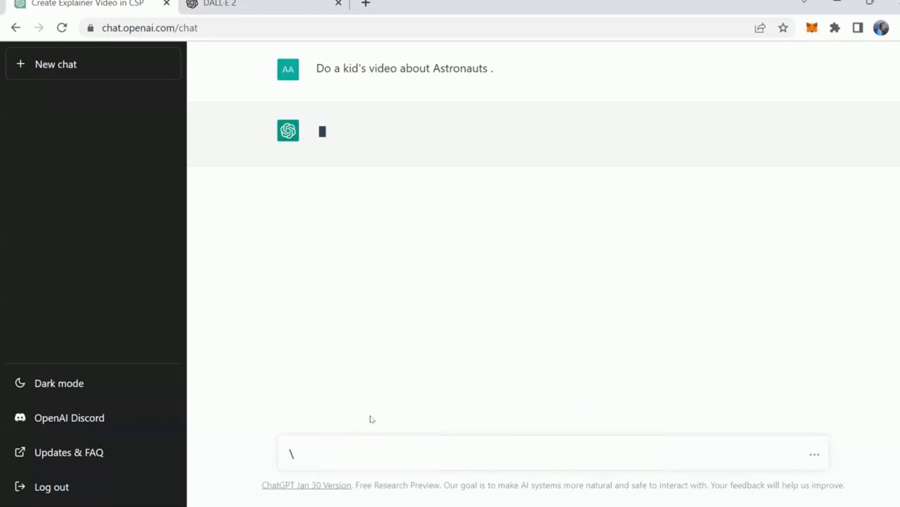
mouse_move(413, 378)
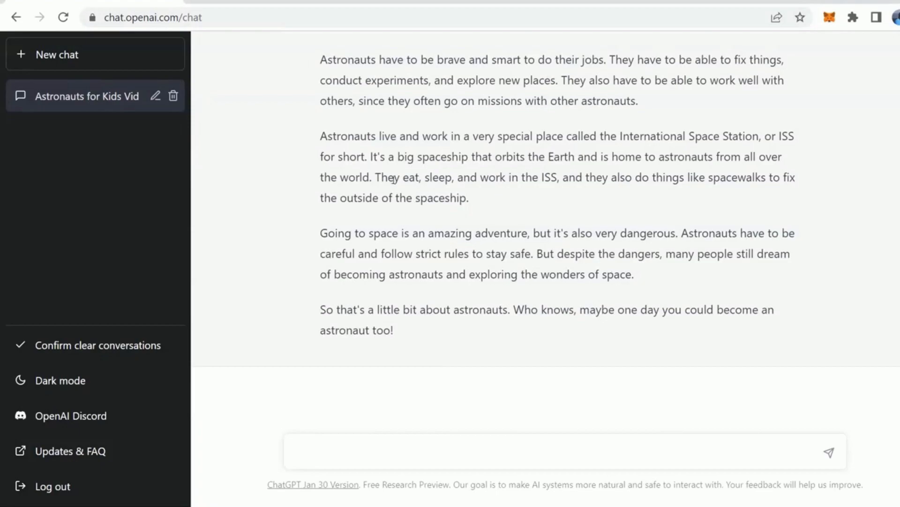
- Switch to DALL·E 2 and open the 'astronauts learning how to swim' session
left_click(220, 23)
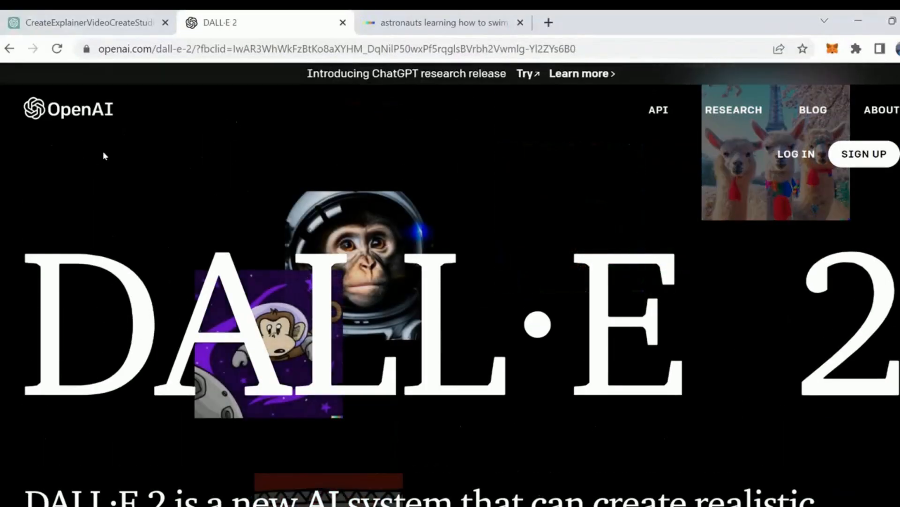
scroll("down", 3)
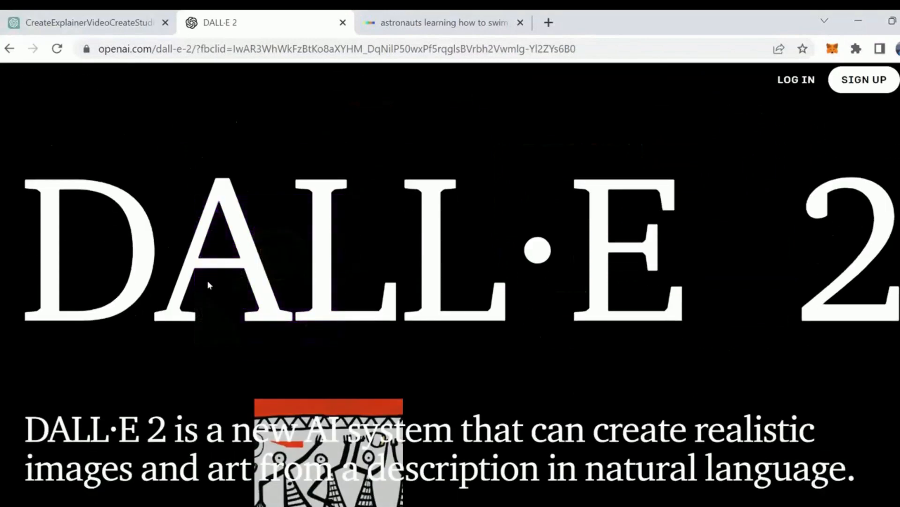
scroll("down", 3)
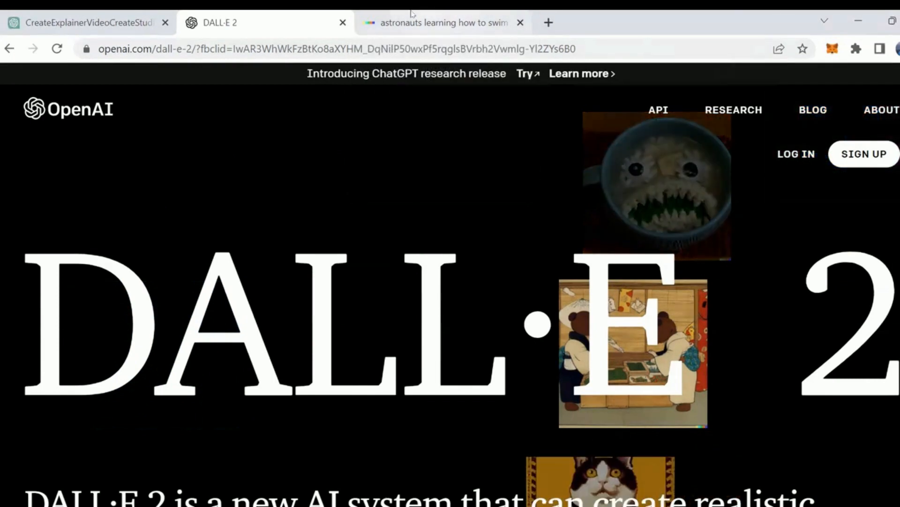
left_click(442, 23)
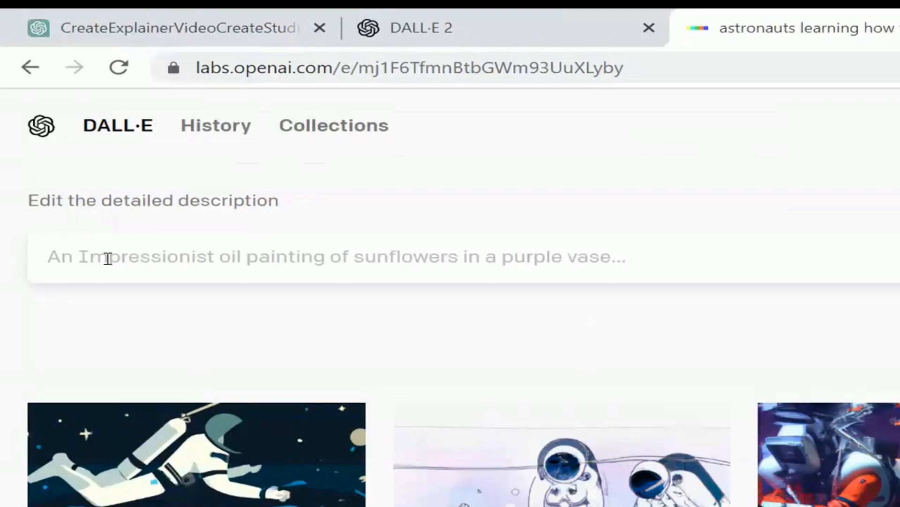
- Enter the prompt 'astronauts swimming in the water in space' in DALL·E
type("as")
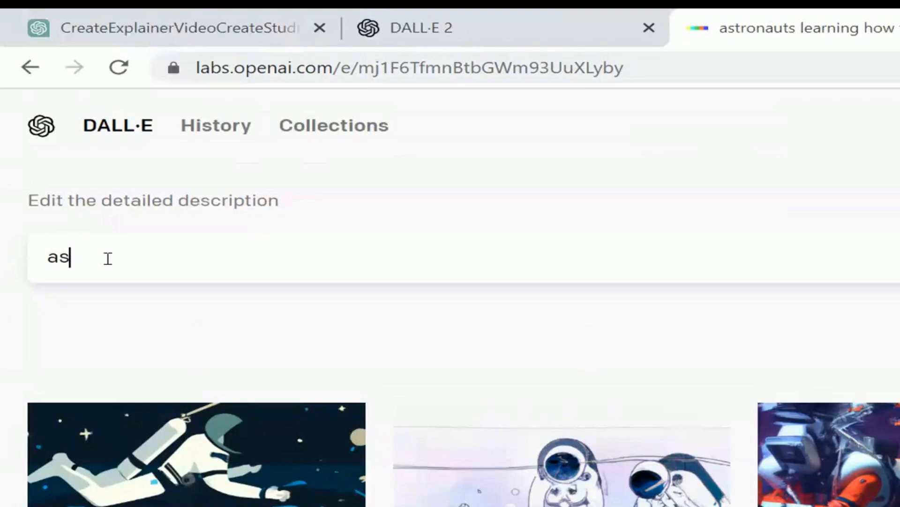
type("tronuan")
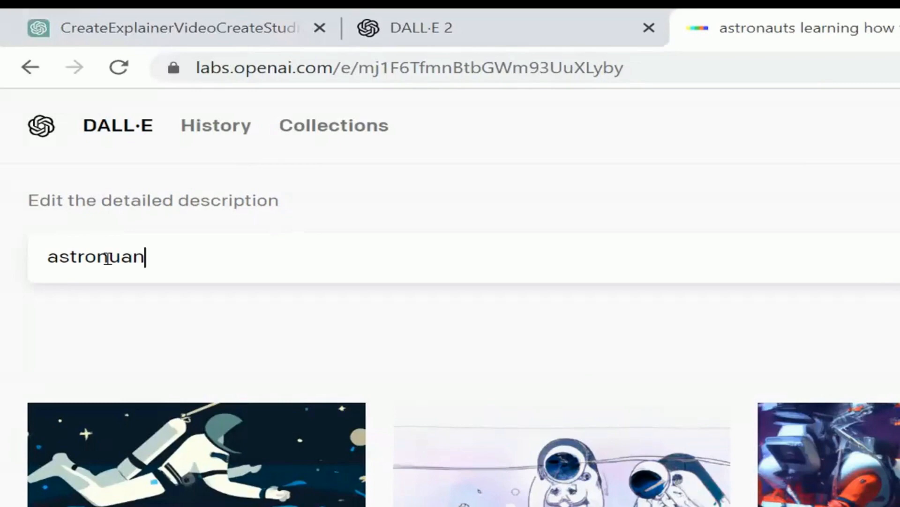
type("ts s")
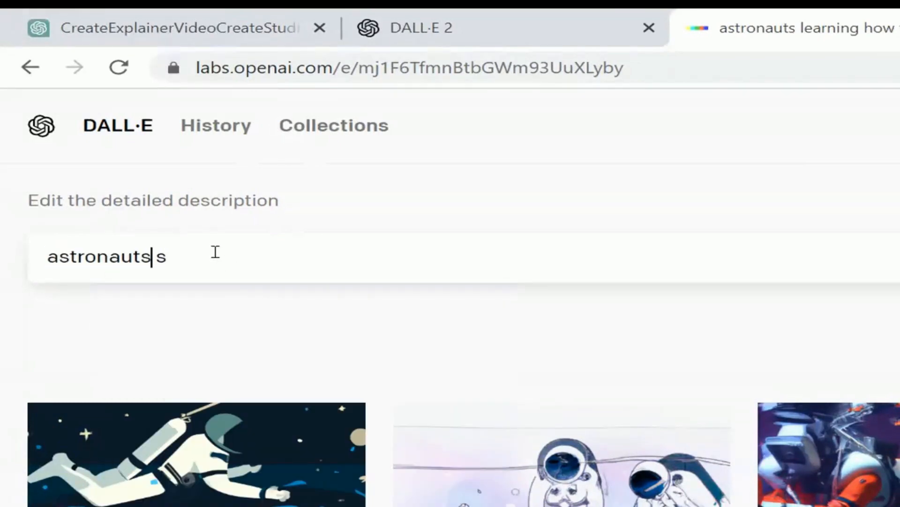
type("wimm")
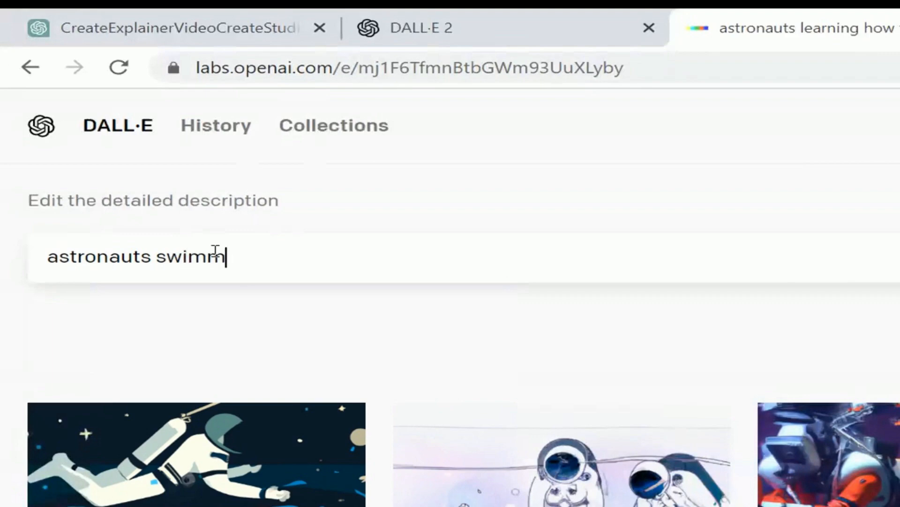
type("ing in the wat")
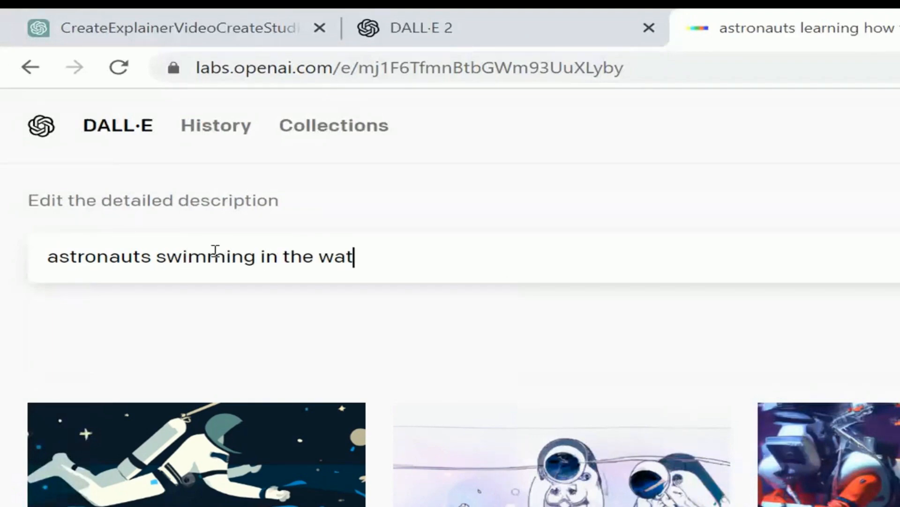
type("er in space")
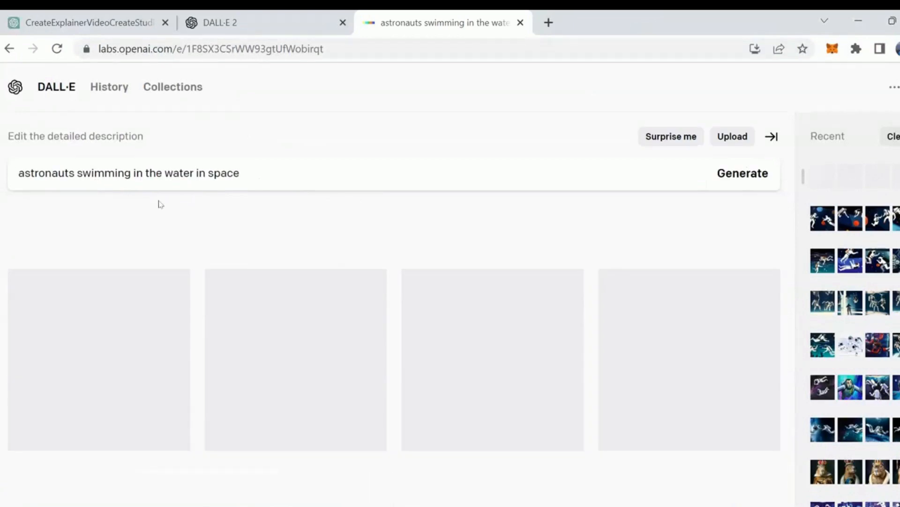
- Generate four swimming-astronaut images and open the second one in detail view
left_click(742, 173)
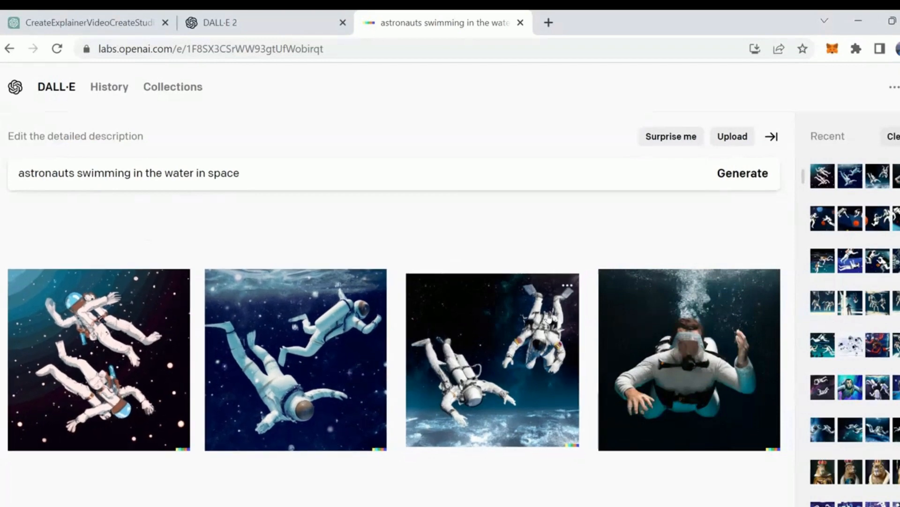
left_click(296, 359)
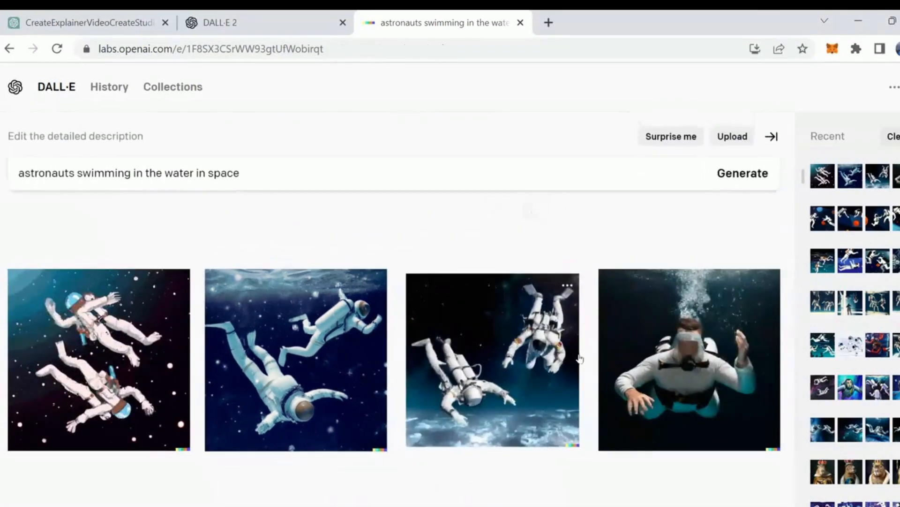
left_click(567, 286)
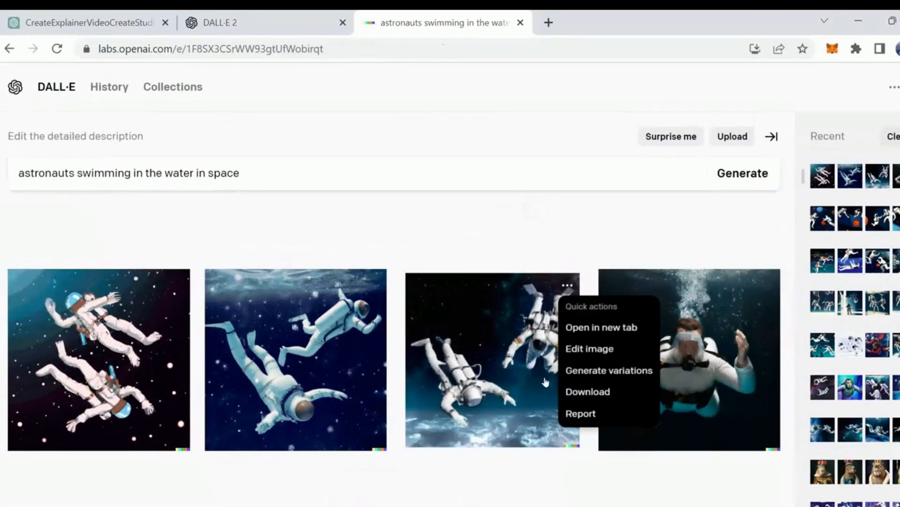
mouse_move(422, 405)
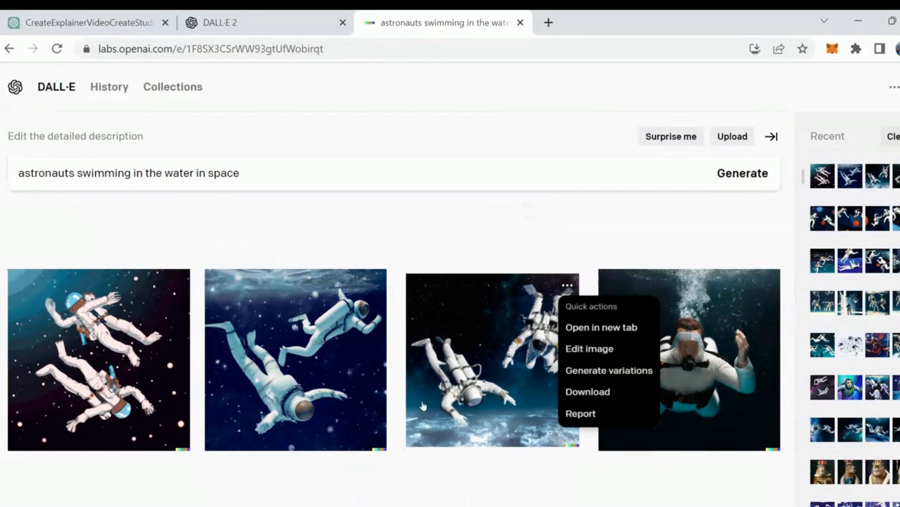
mouse_move(592, 370)
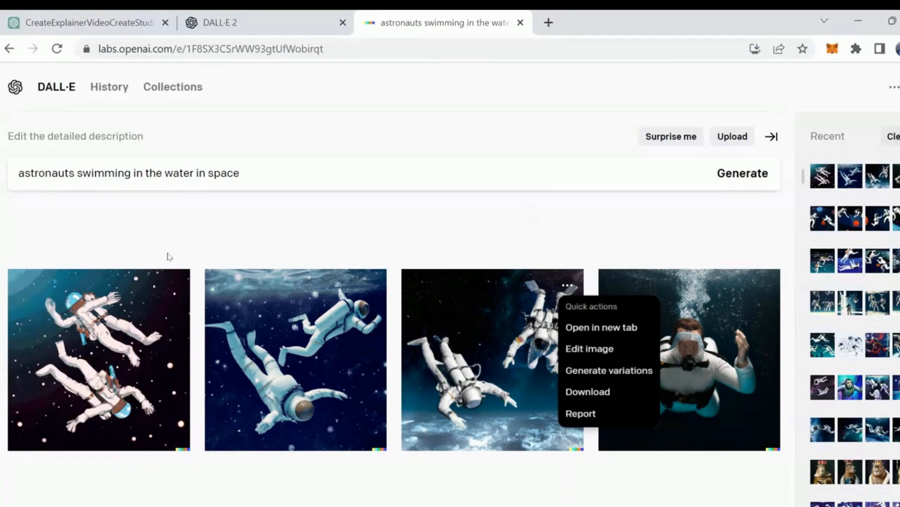
mouse_move(732, 306)
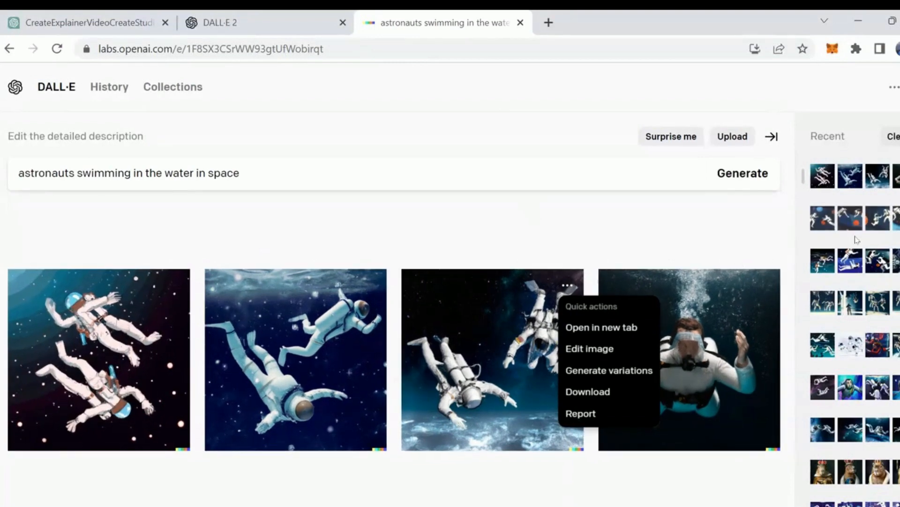
scroll("down", 3)
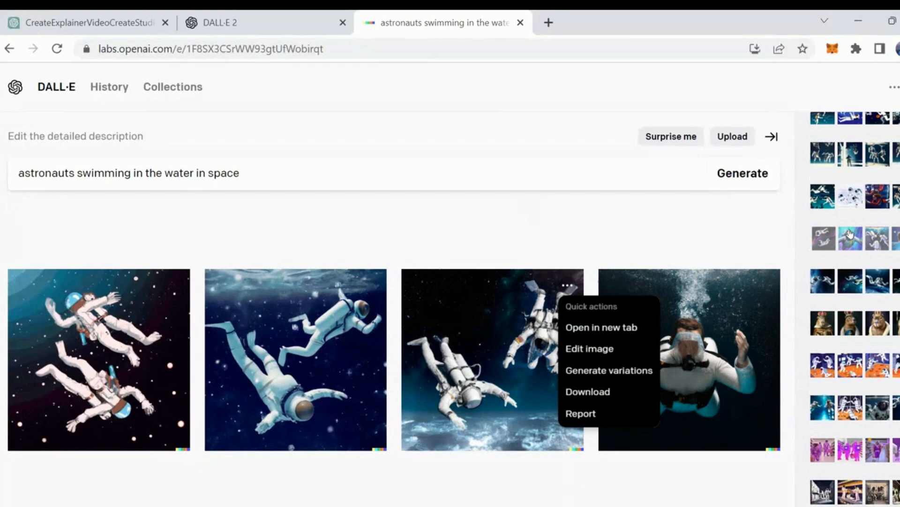
mouse_move(675, 312)
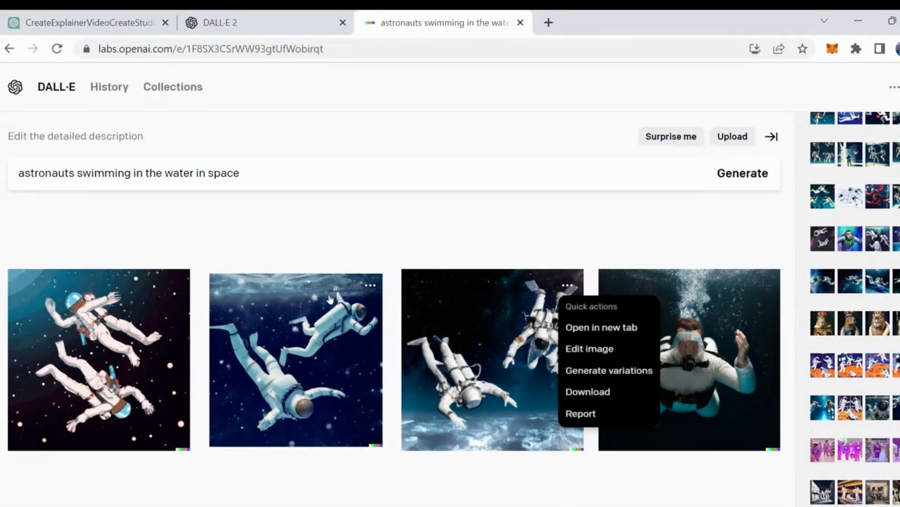
mouse_move(370, 286)
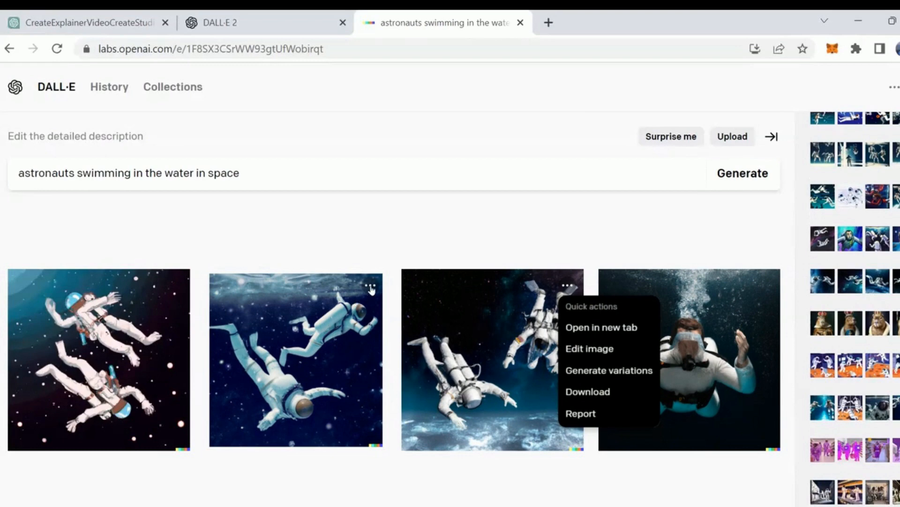
left_click(296, 358)
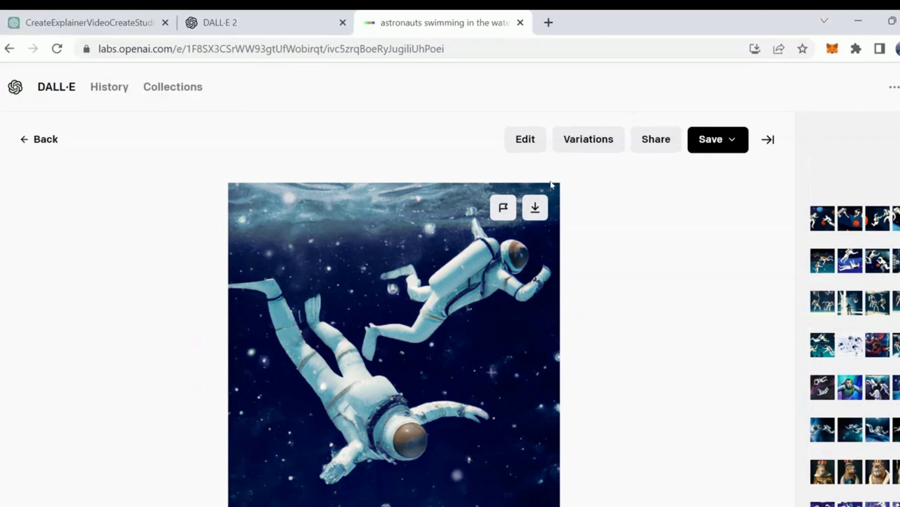
- Generate variations of the cartoon astronauts-on-orange-terrain image
left_click(524, 139)
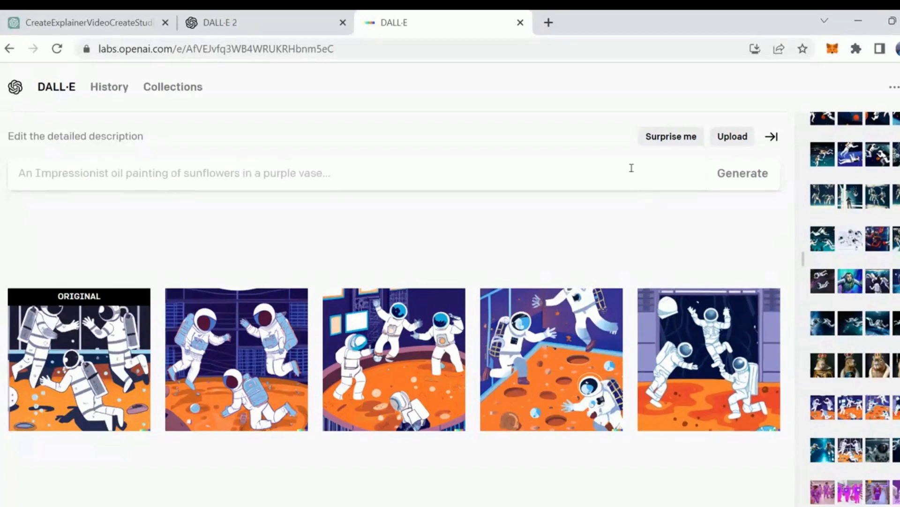
mouse_move(236, 264)
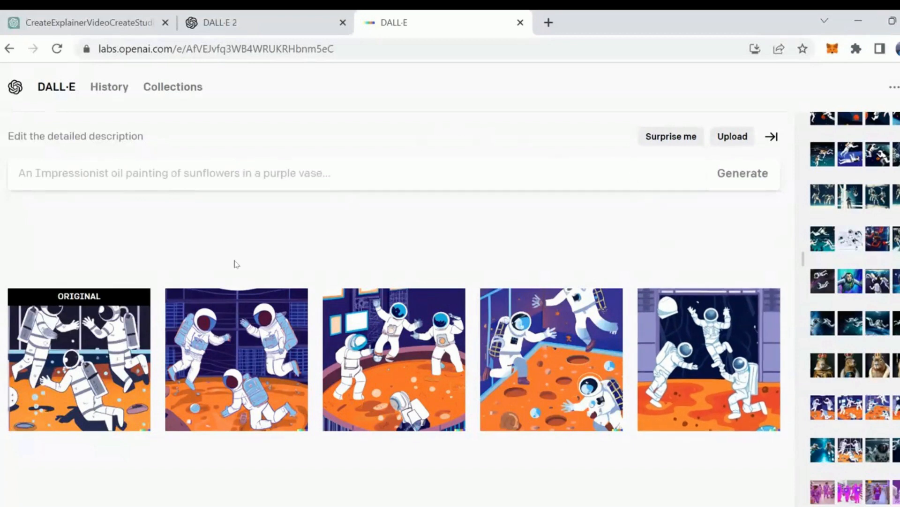
mouse_move(241, 266)
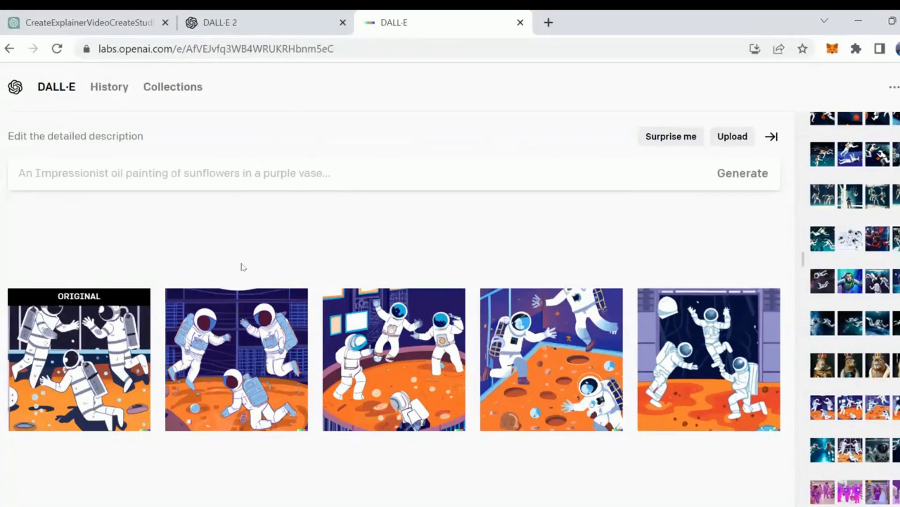